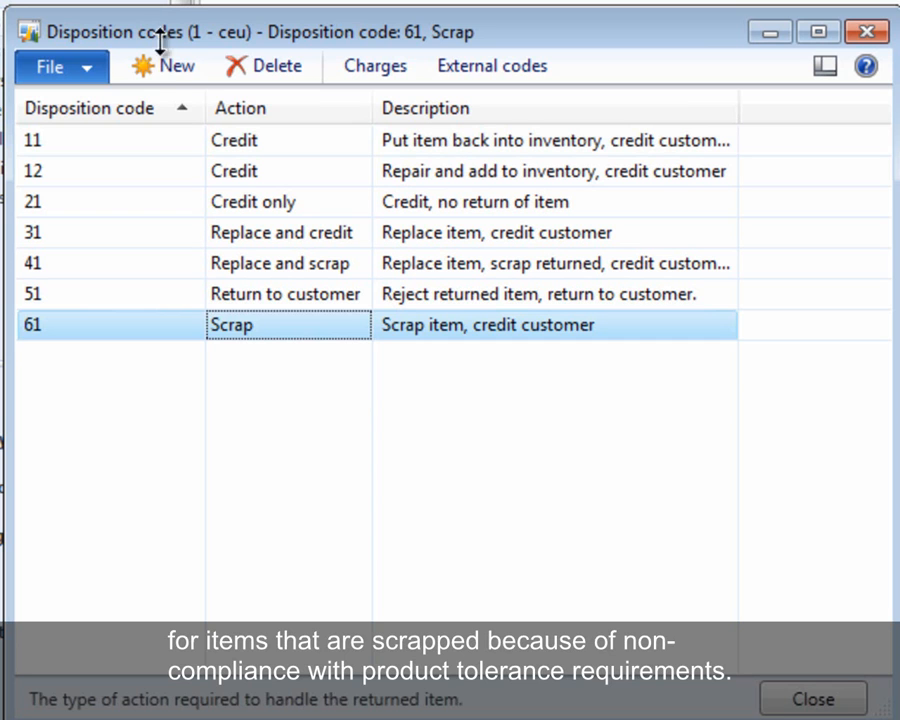
- Create disposition code Scrap-Tol with action Scrap and description 'Out of tolerance'
left_click(162, 66)
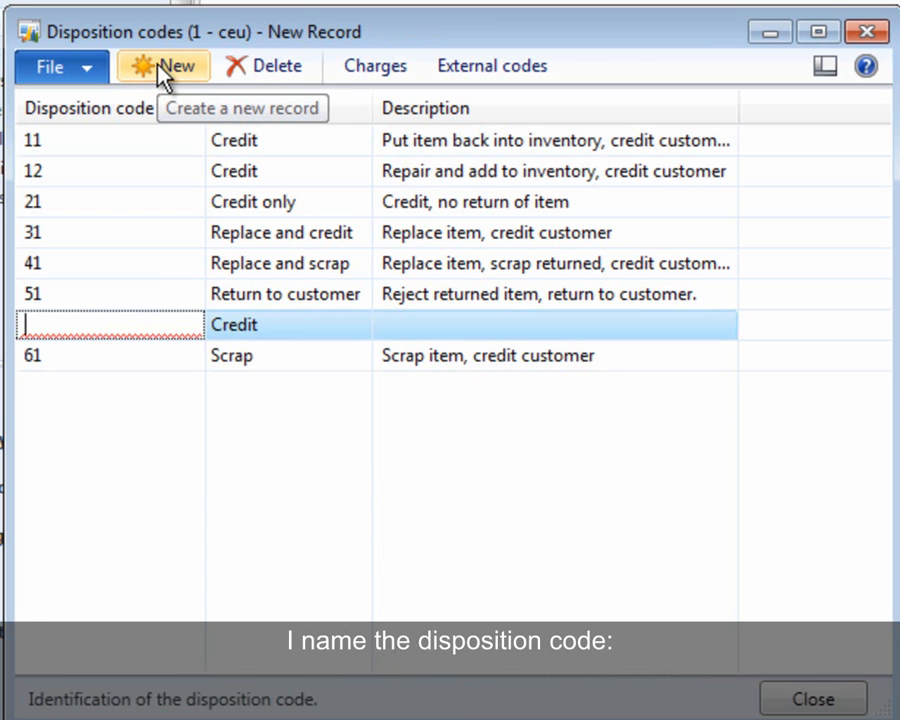
type("Scrap")
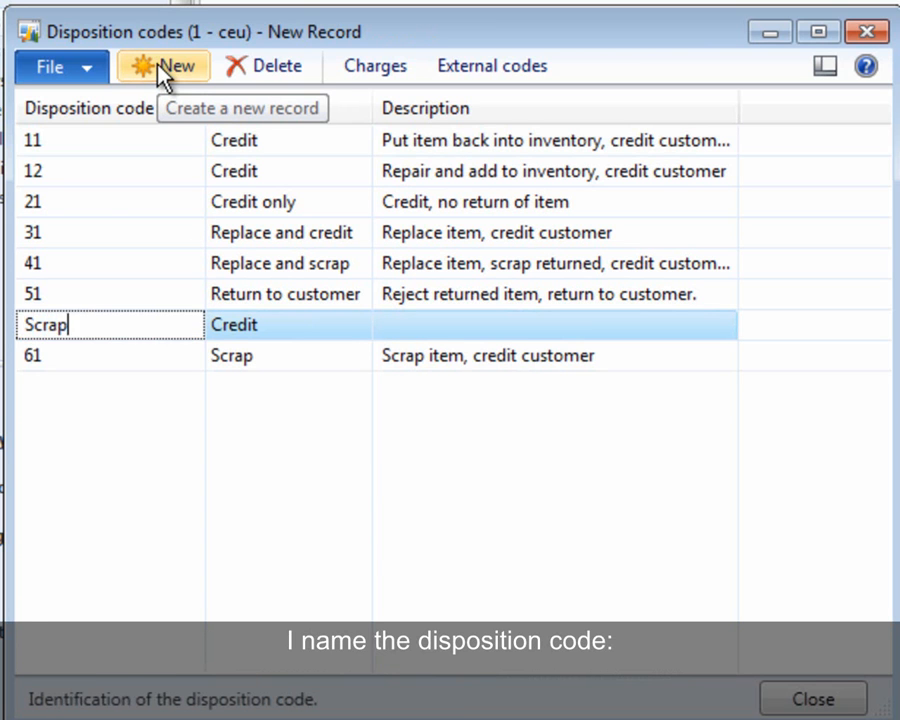
type("-Tol")
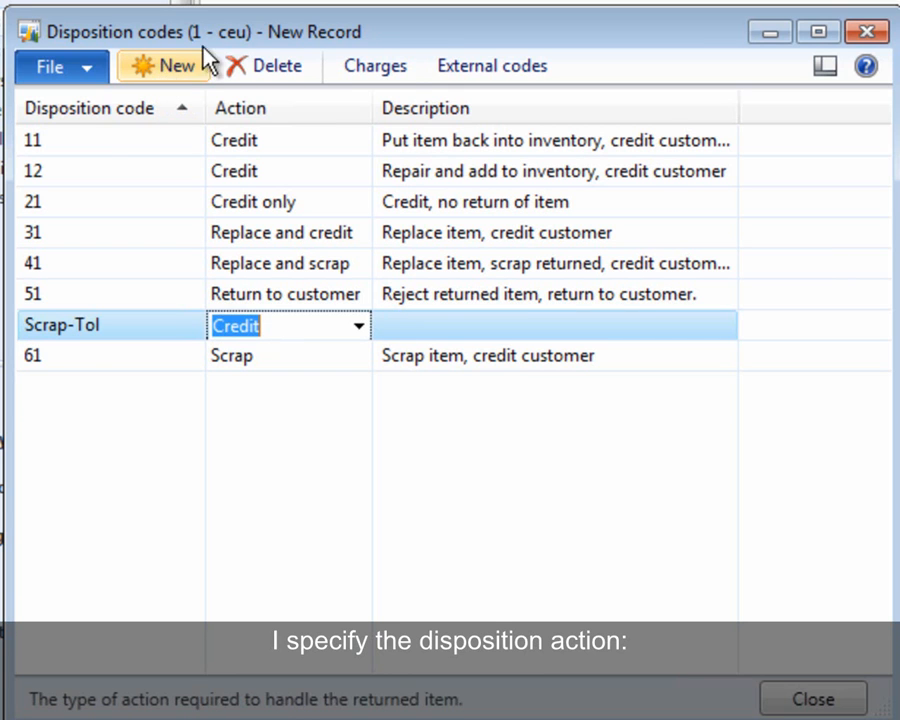
left_click(358, 324)
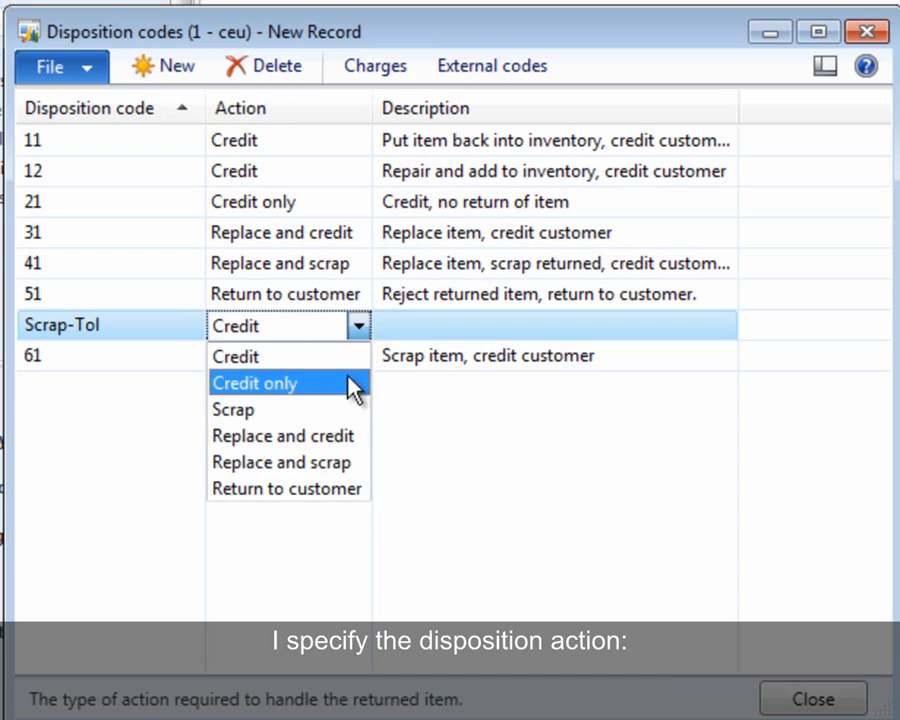
left_click(232, 408)
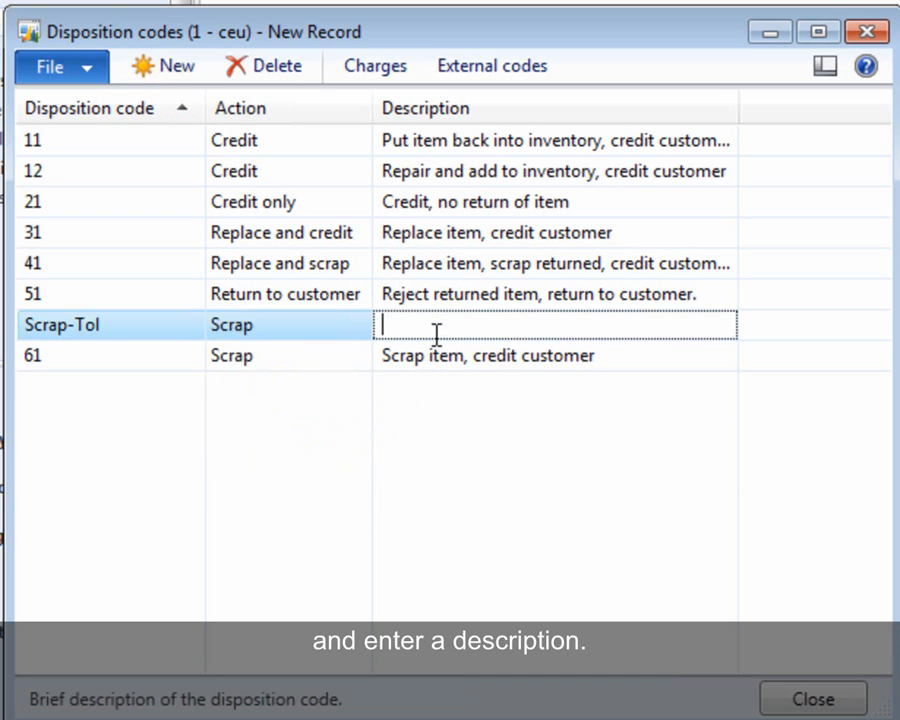
type("Out of tolerance")
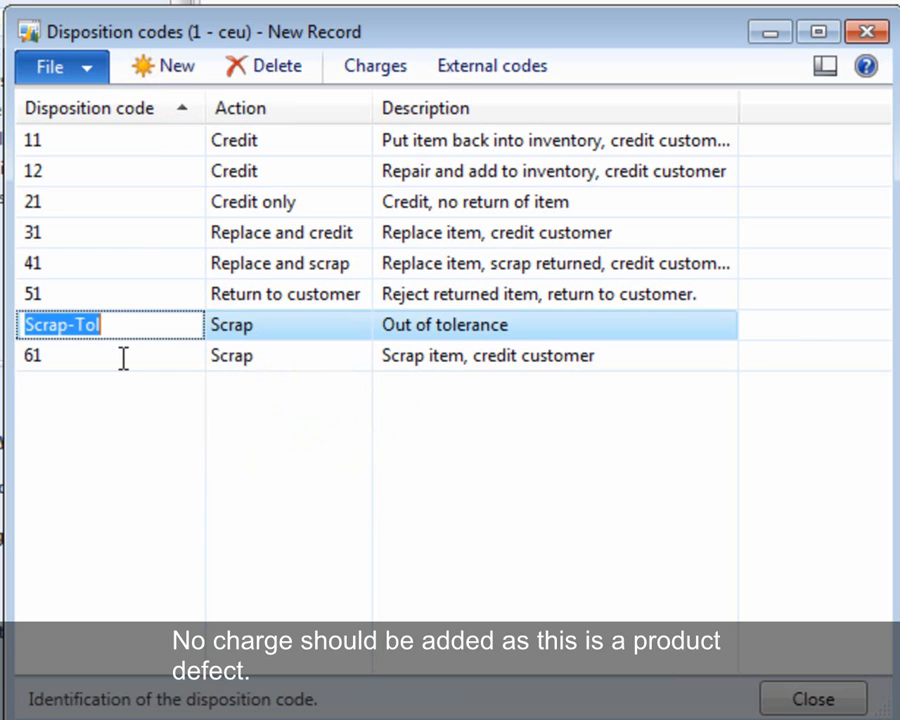
mouse_move(132, 332)
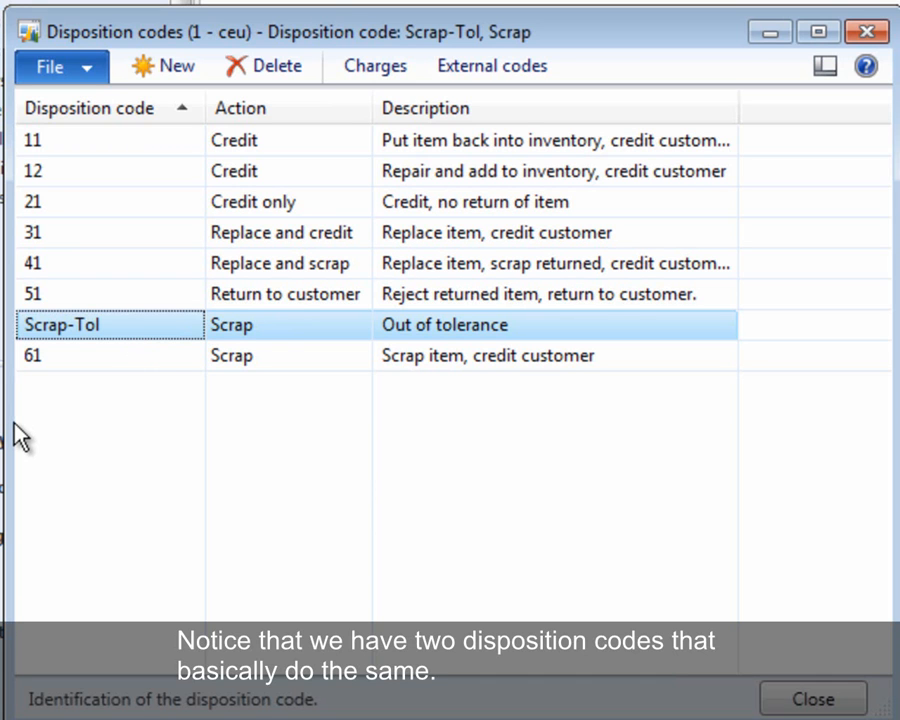
mouse_move(292, 374)
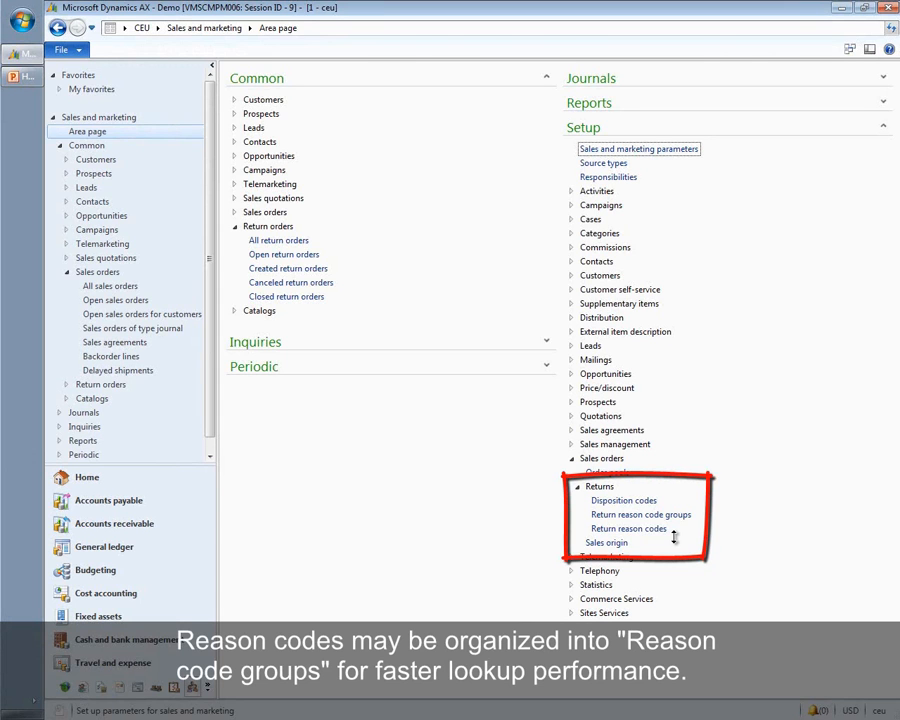
mouse_move(196, 466)
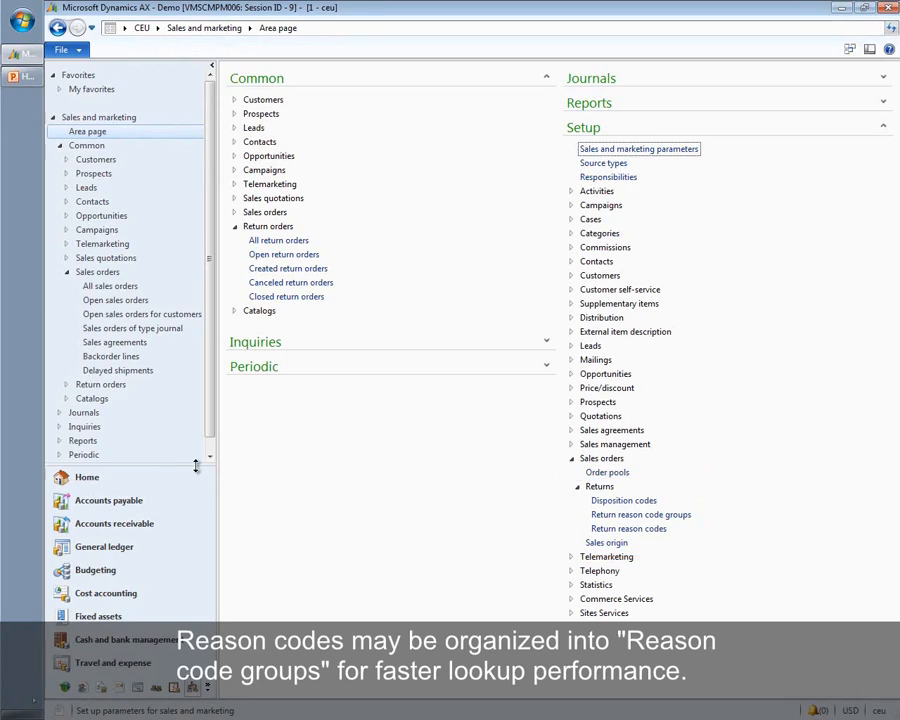
- Review the return reason codes list (Contract, Defect, Order, Other groups) and close it
left_click(628, 528)
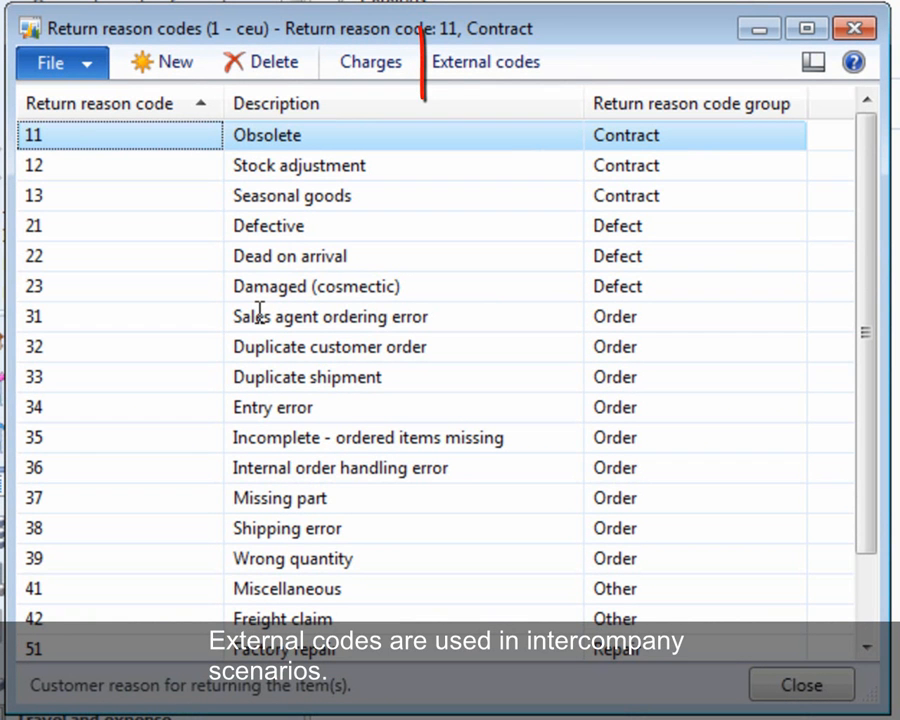
left_click(486, 62)
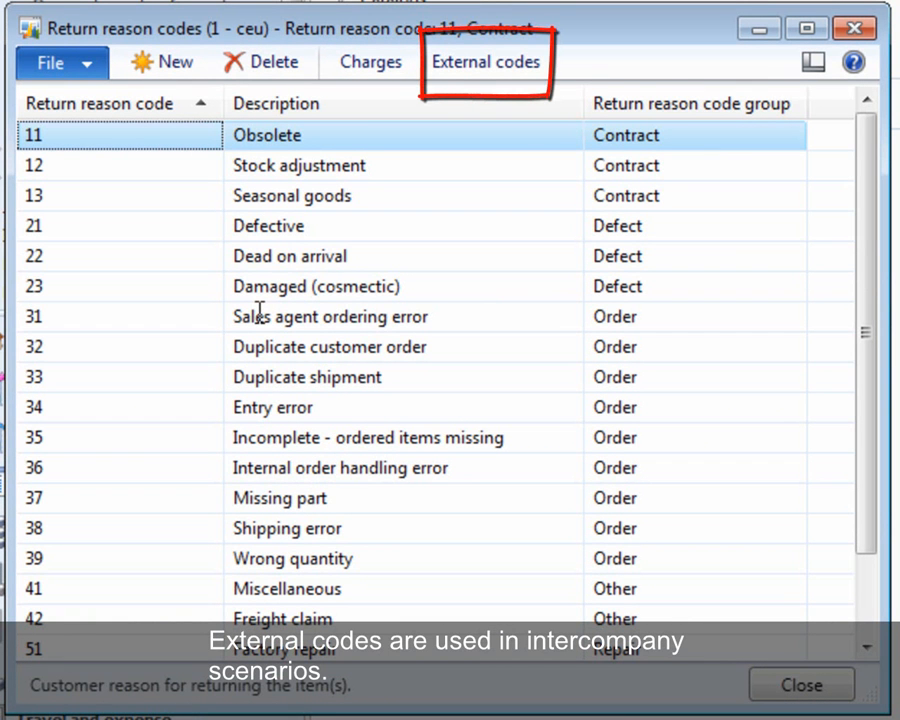
left_click(800, 684)
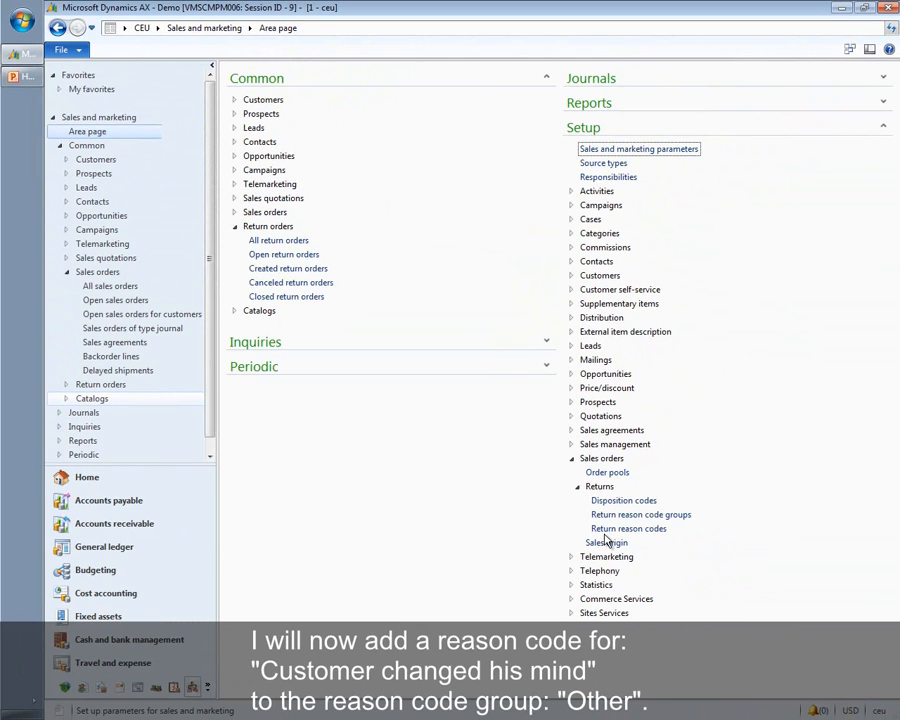
- Show the reason codes belonging to the Other return reason code group
left_click(640, 514)
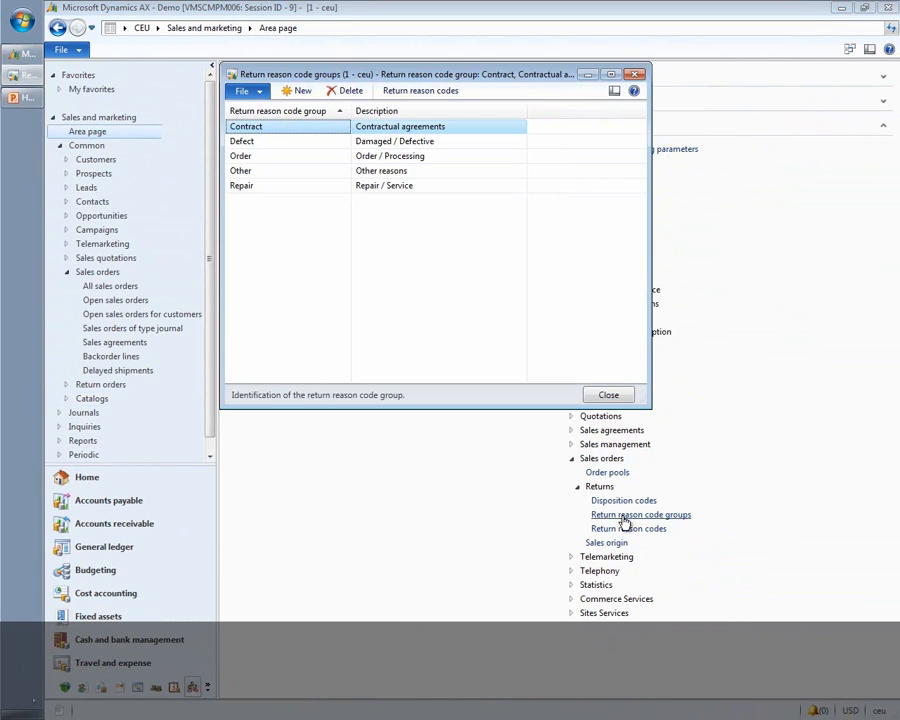
left_click(290, 170)
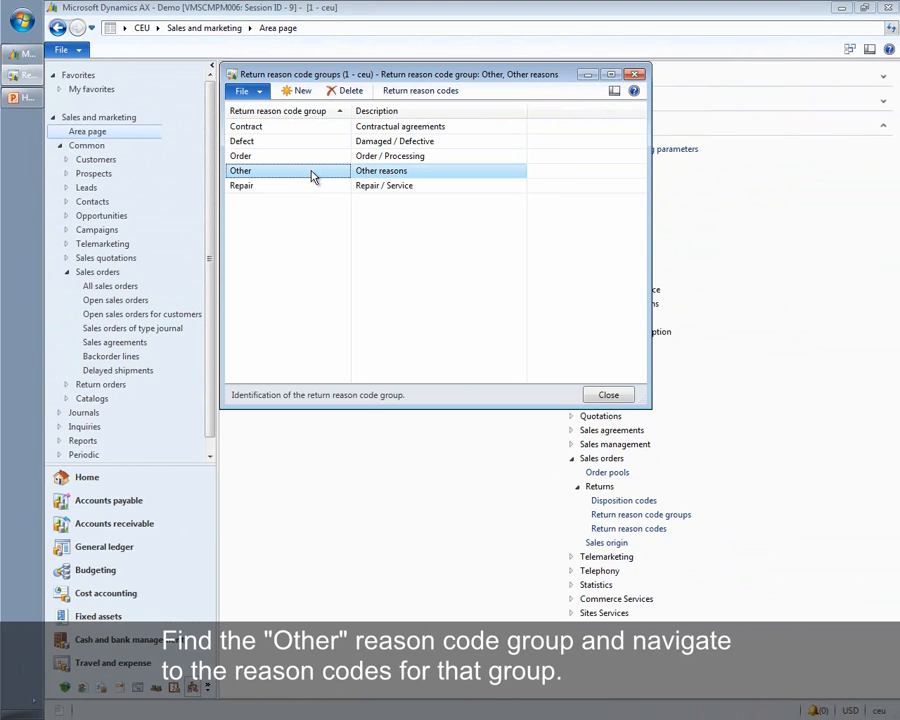
mouse_move(420, 90)
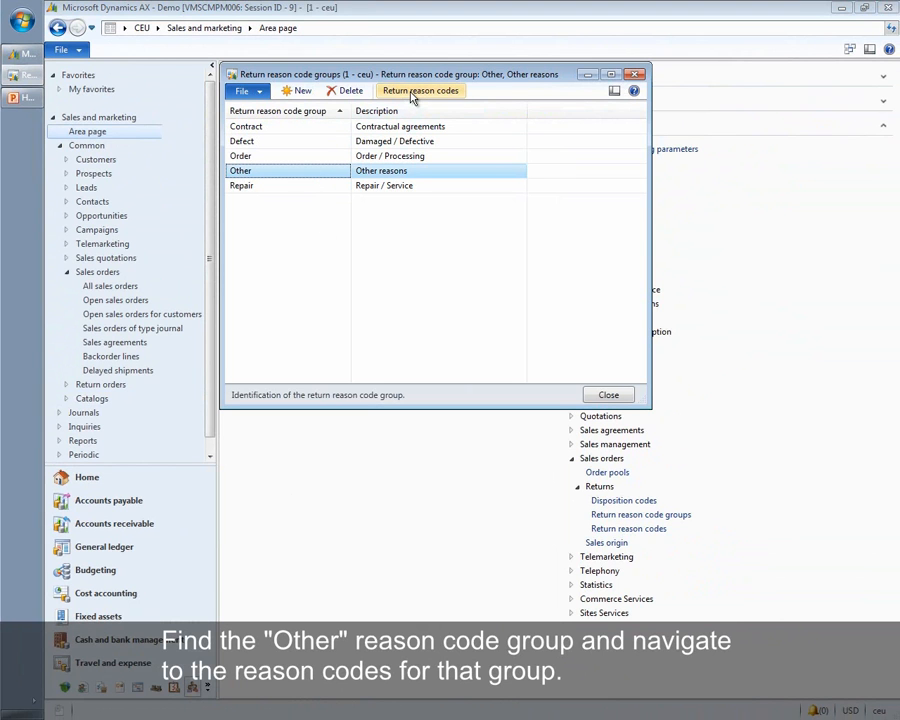
left_click(420, 90)
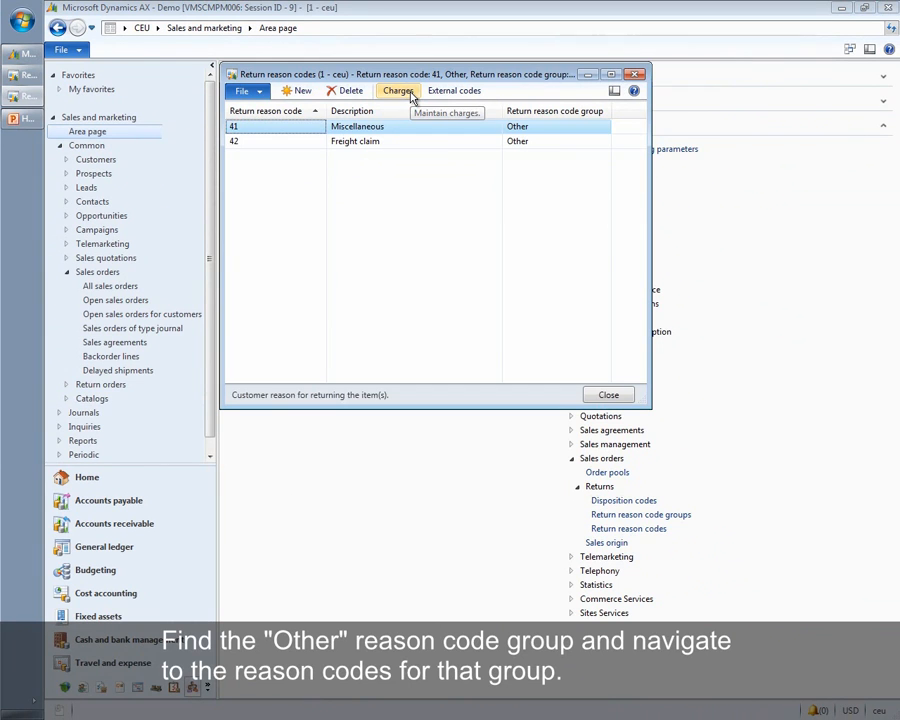
mouse_move(300, 90)
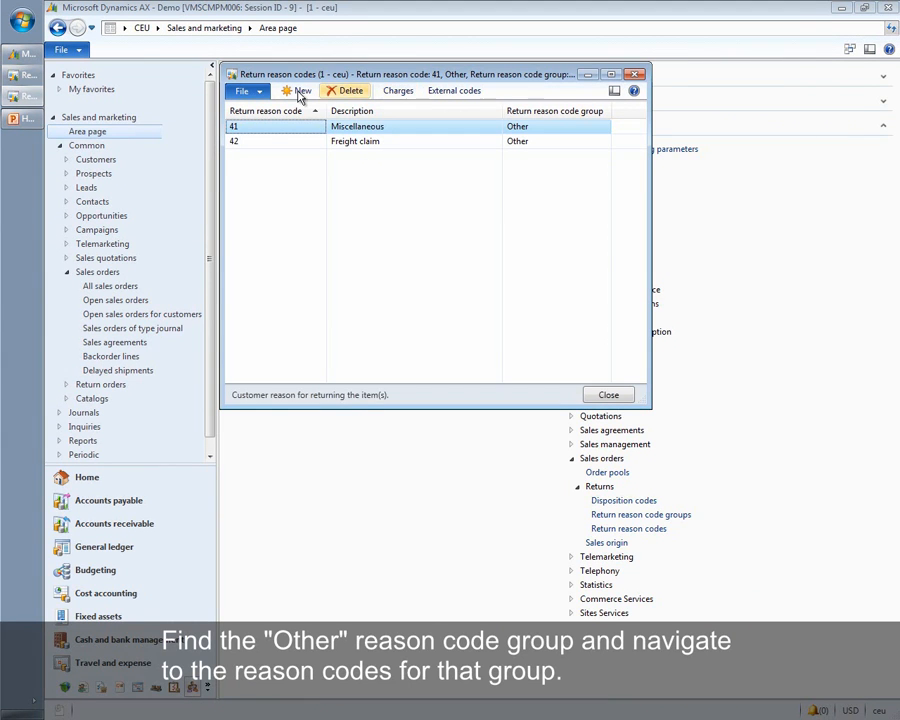
- Add reason code CM 'Customer changed his mind' to the Other group and go to its charges
left_click(296, 90)
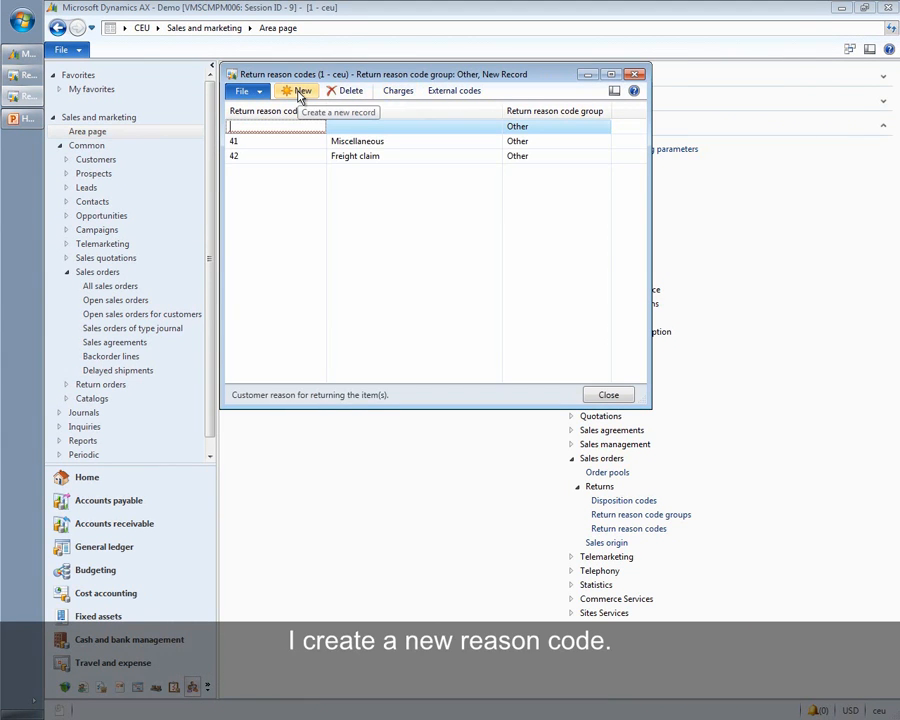
type("CM")
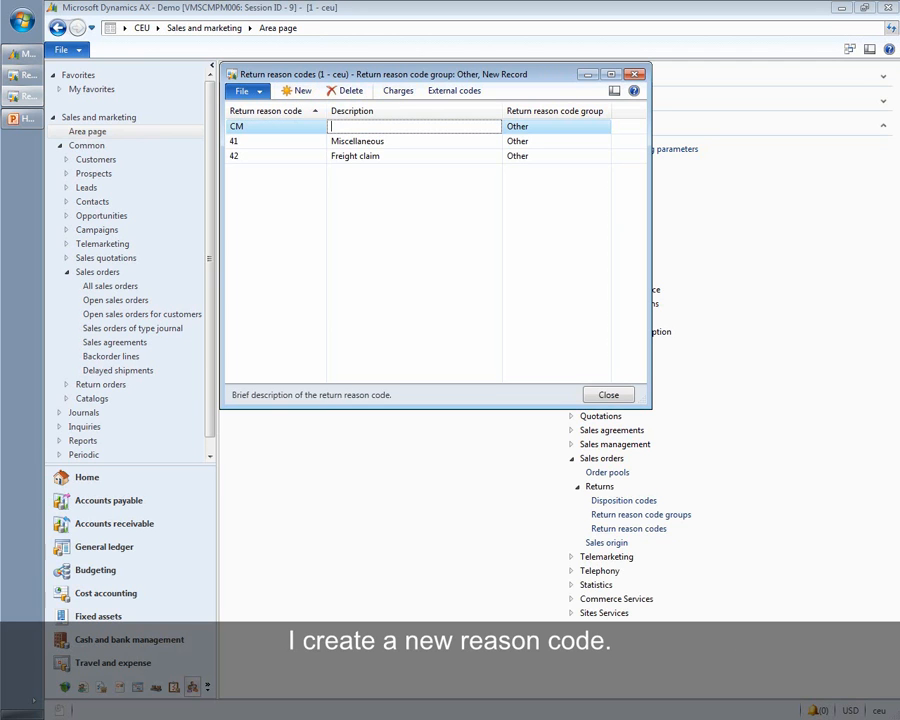
type("Customer changed his mind")
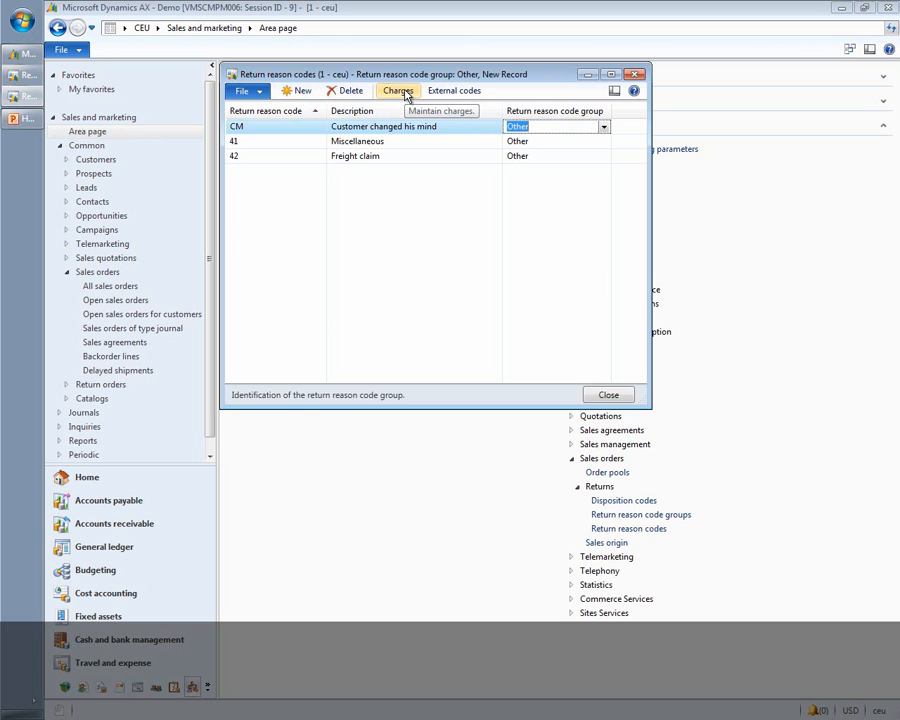
left_click(398, 90)
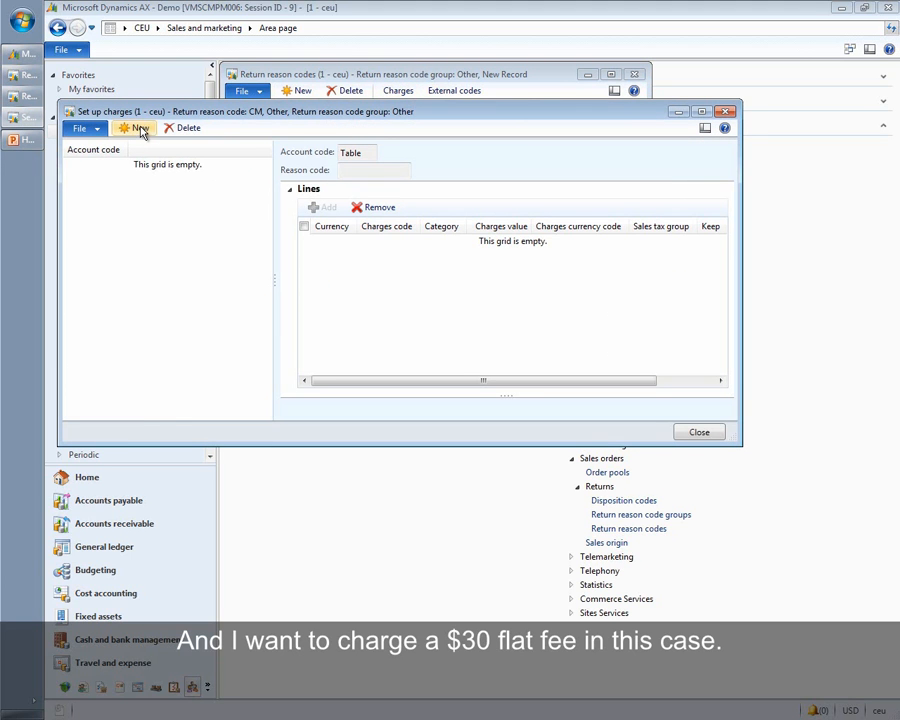
- Add a fixed USD charge line with charges code 02 for reason CM and close the setup
left_click(134, 128)
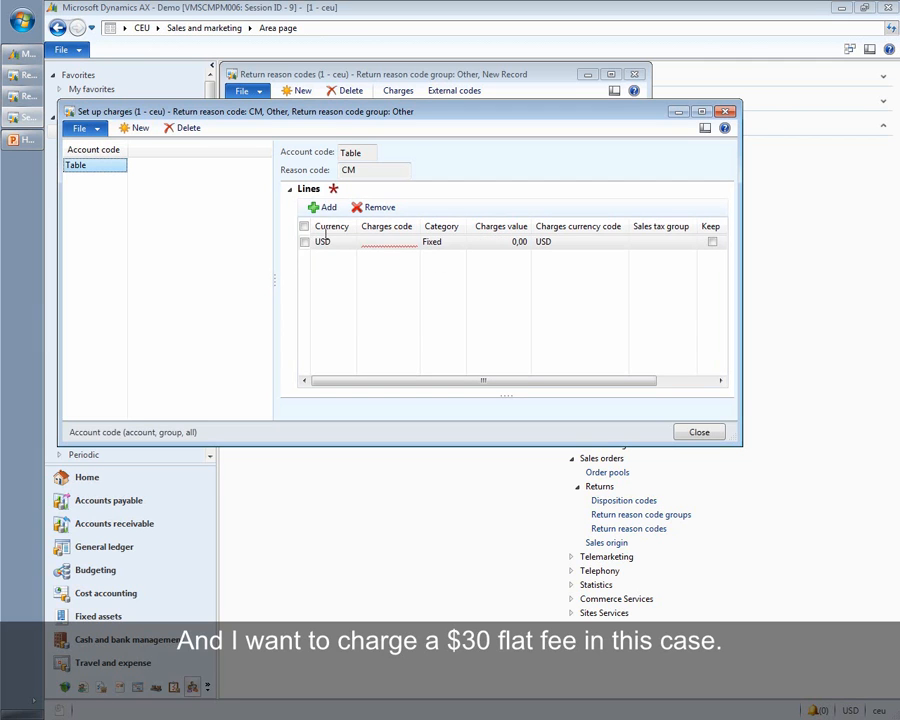
left_click(384, 240)
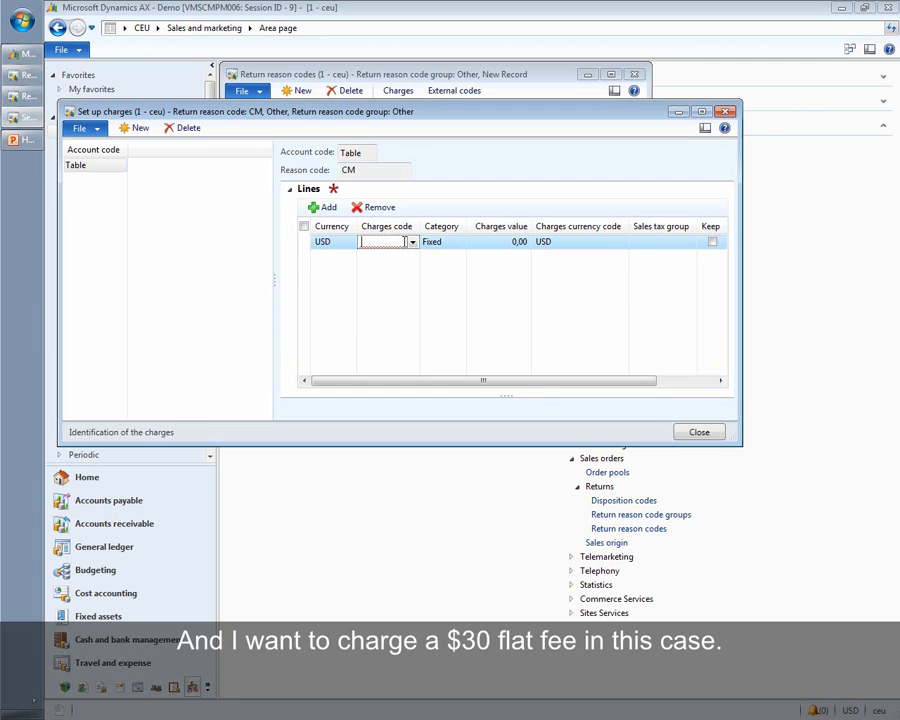
left_click(412, 242)
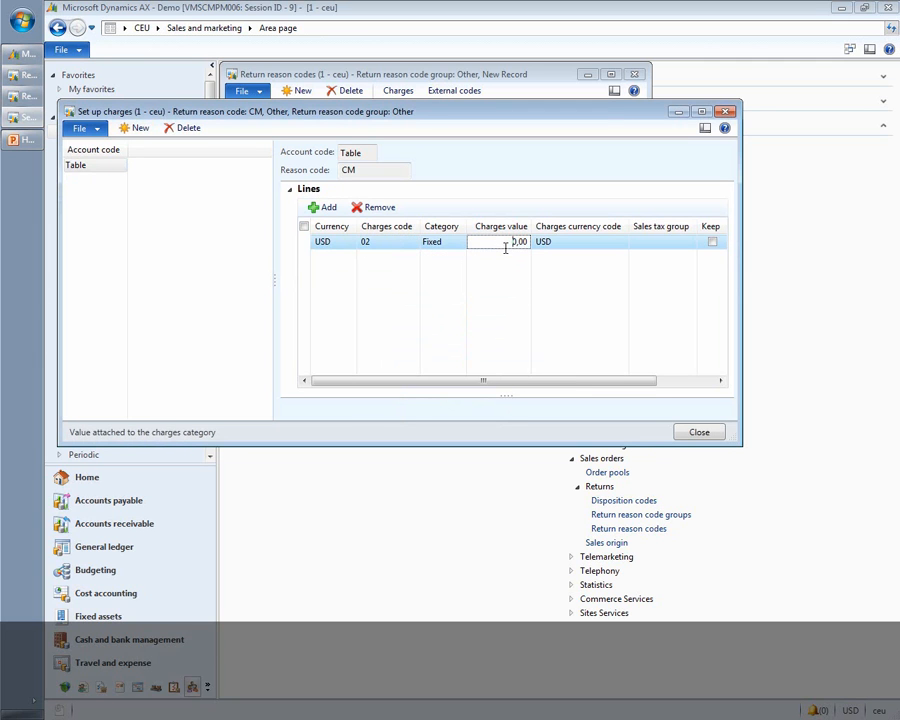
left_click(500, 240)
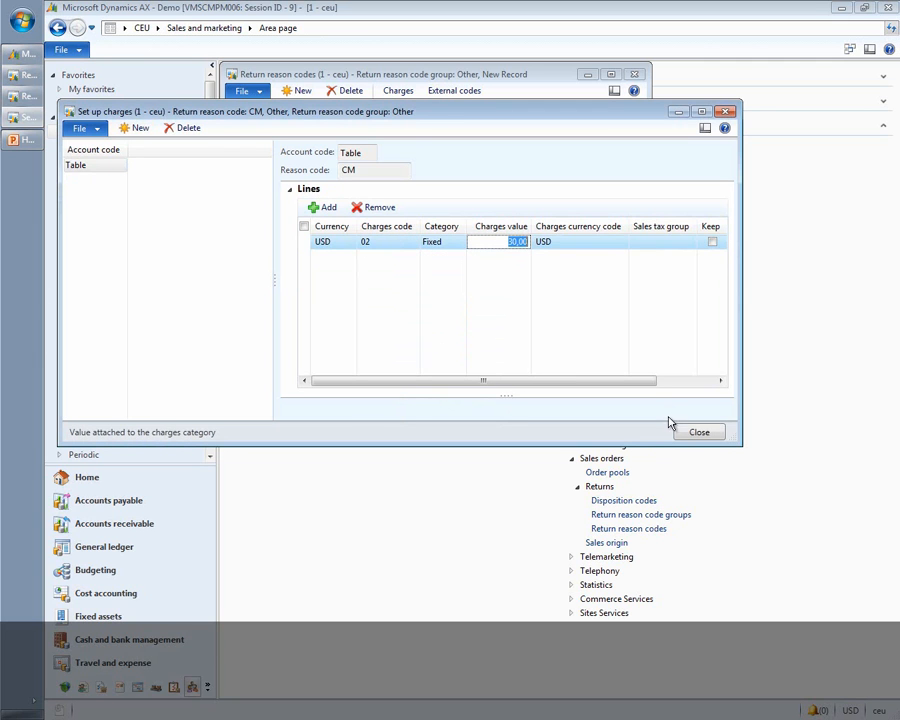
left_click(698, 432)
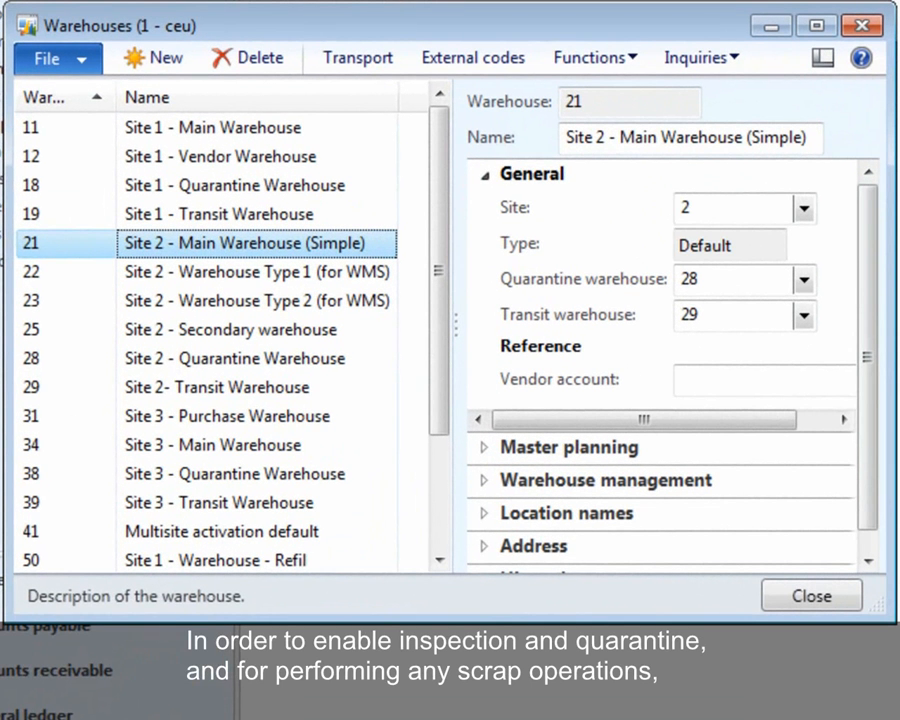
mouse_move(770, 130)
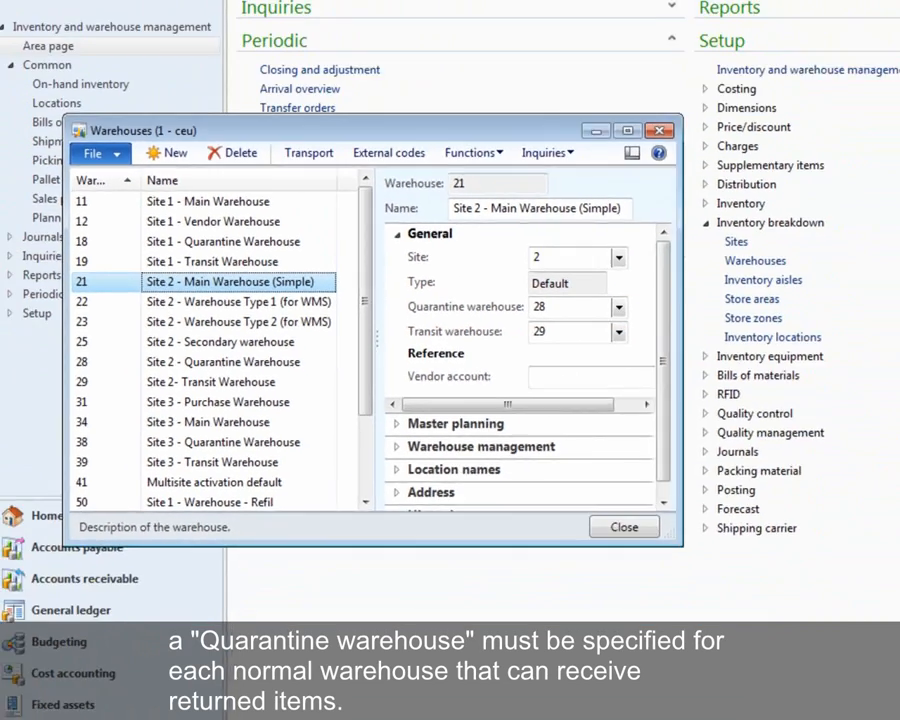
- Close the warehouses list after reviewing warehouse 21's quarantine and transit warehouses
left_click(624, 528)
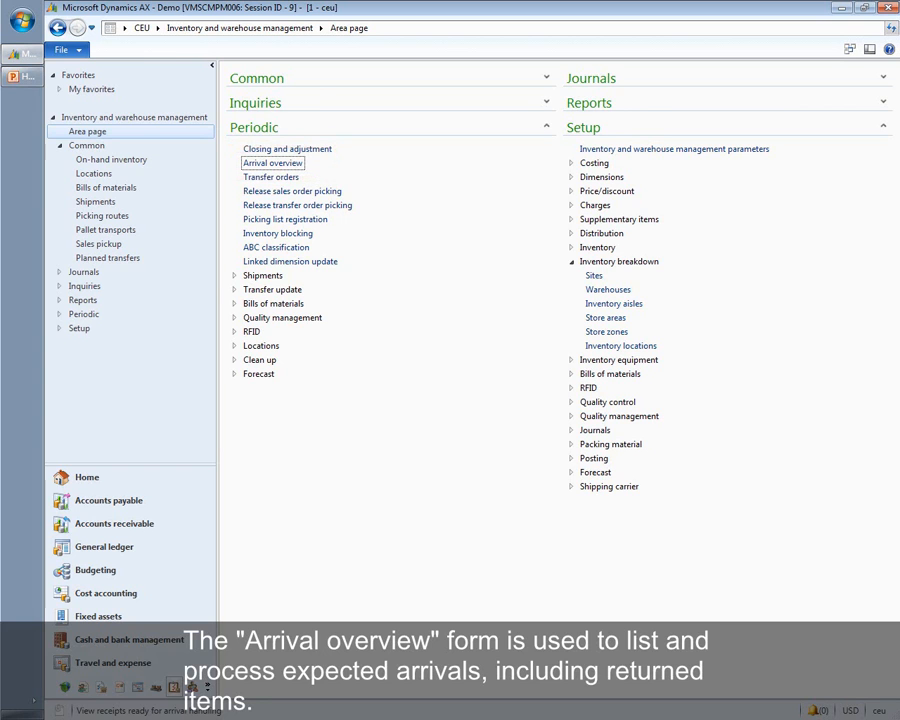
- Open Arrival overview and apply the predefined Return order setup filter
double_click(272, 164)
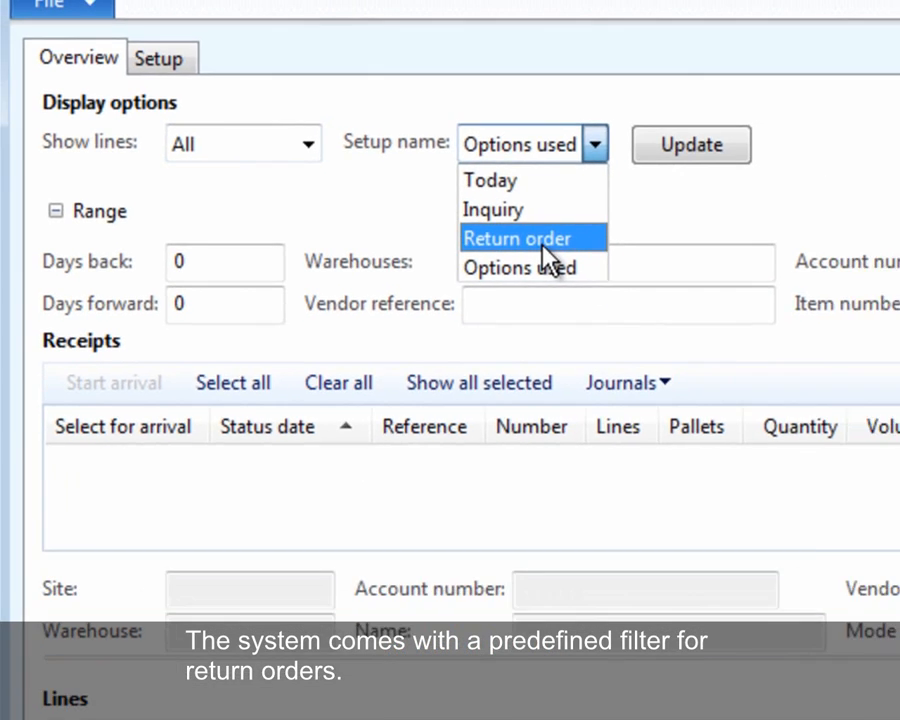
left_click(532, 238)
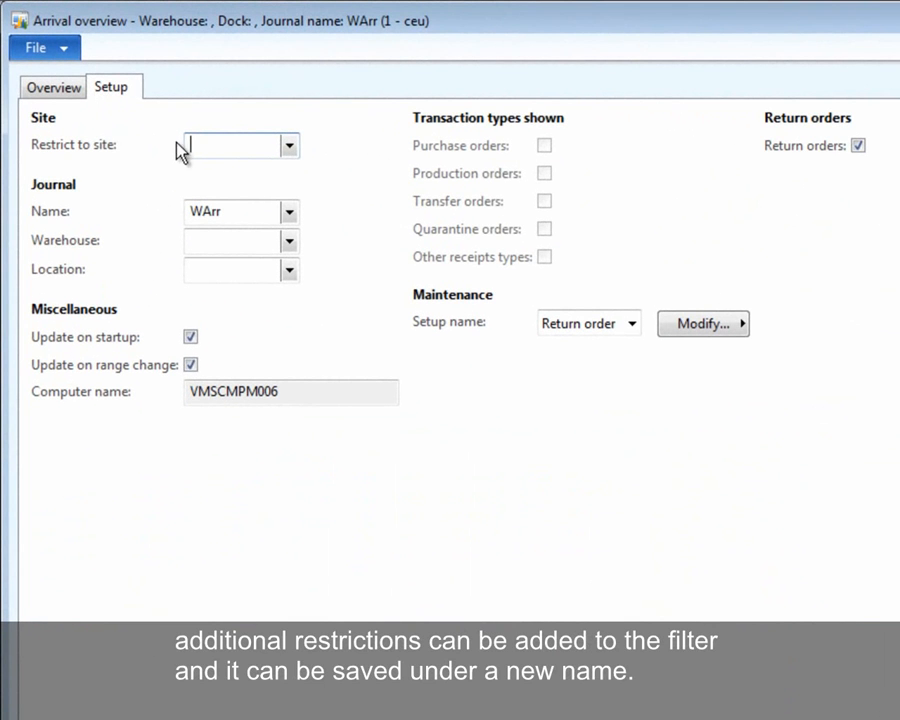
- Restrict the arrival filter to site 2 and warehouse 22
left_click(230, 144)
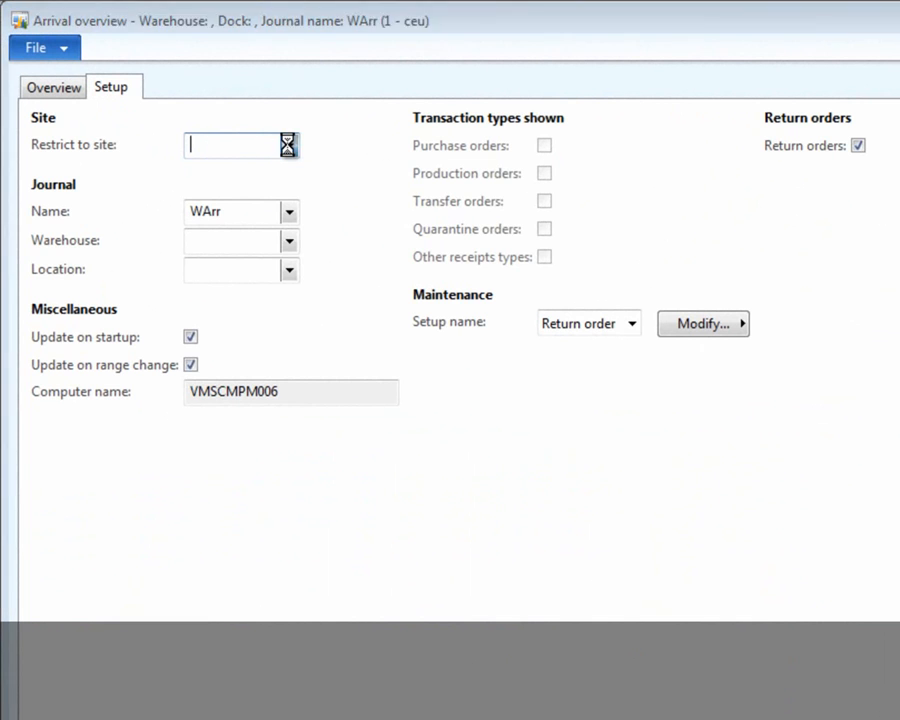
left_click(290, 144)
type("2")
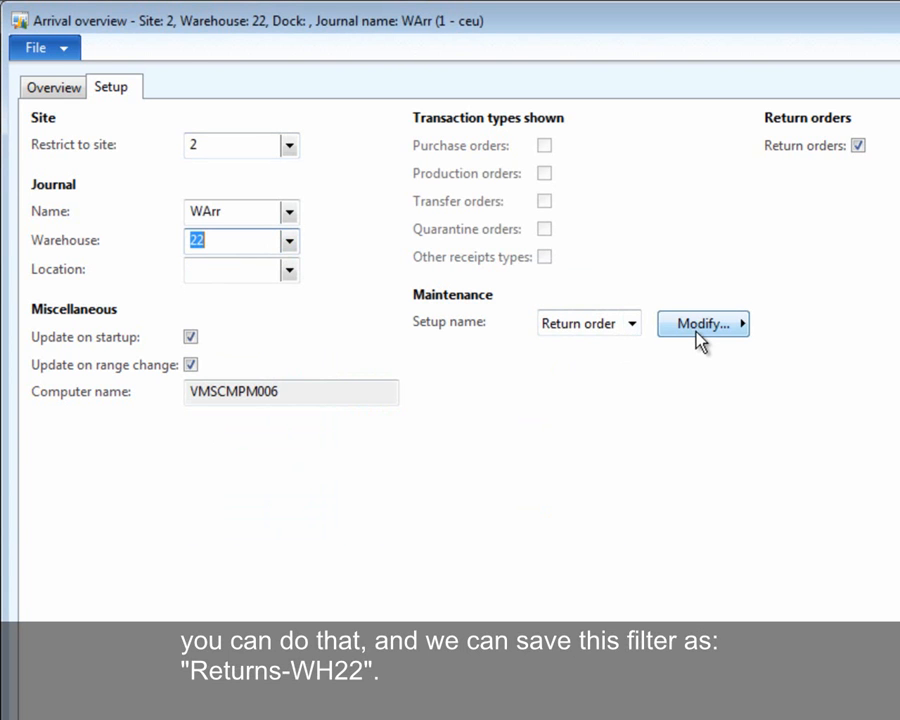
- Save the modified filter under the new name Returns-WH22
left_click(700, 324)
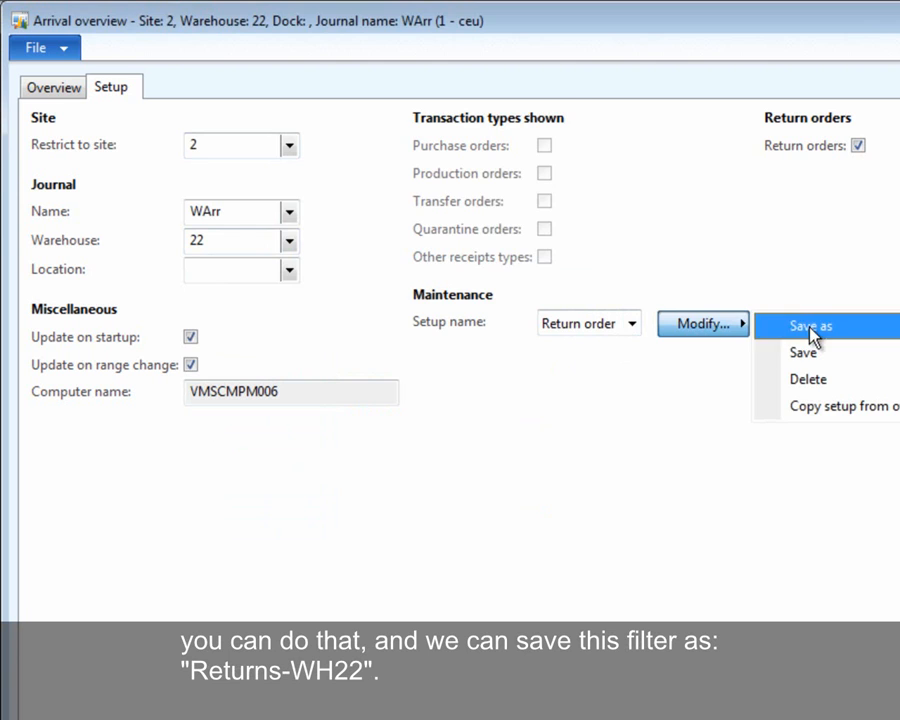
left_click(810, 326)
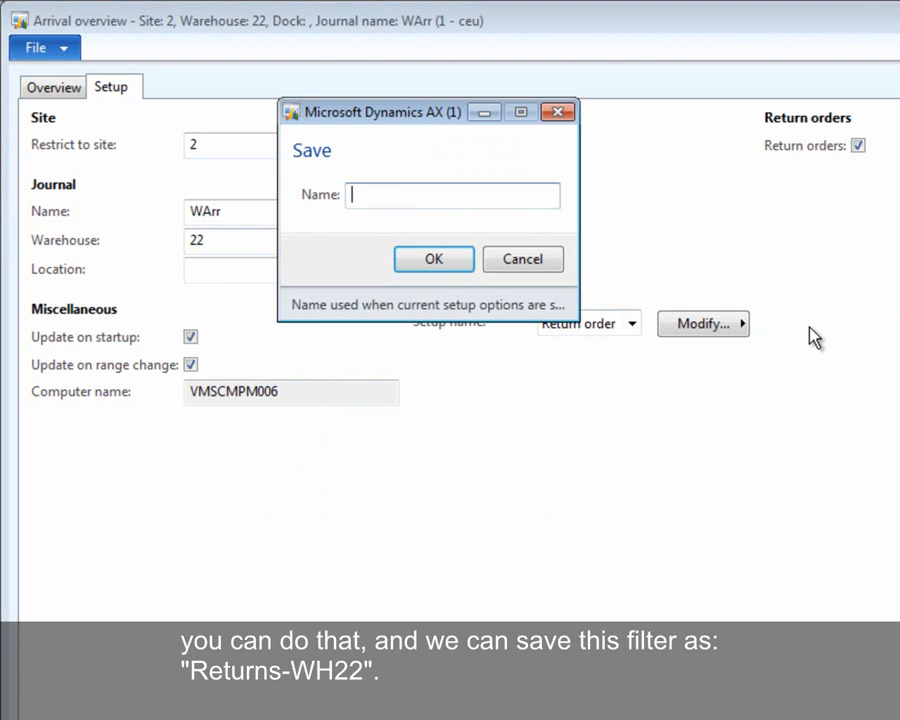
type("Returns-")
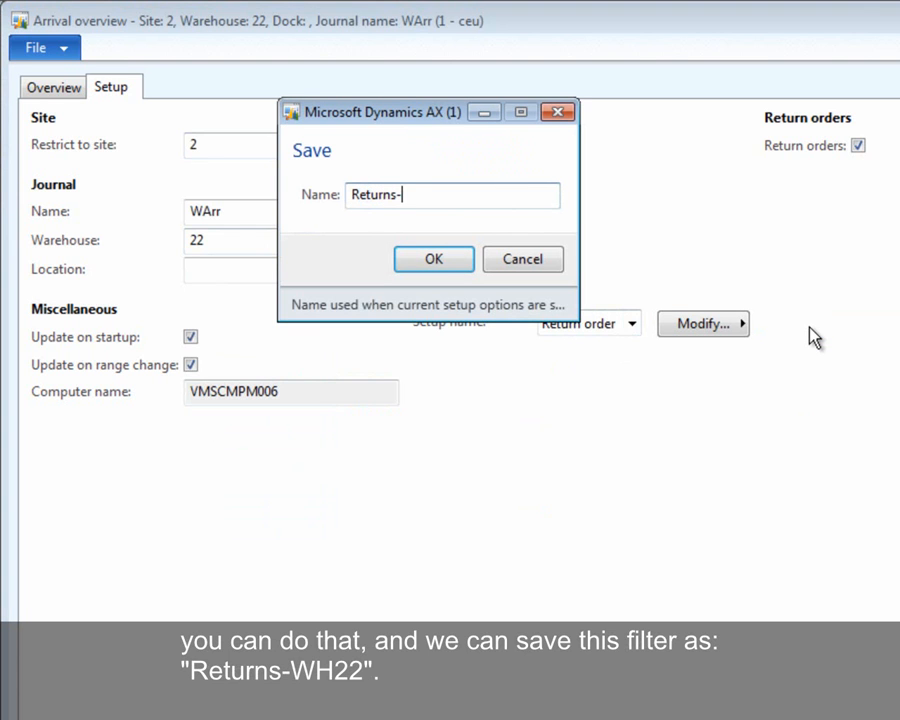
type("WH22")
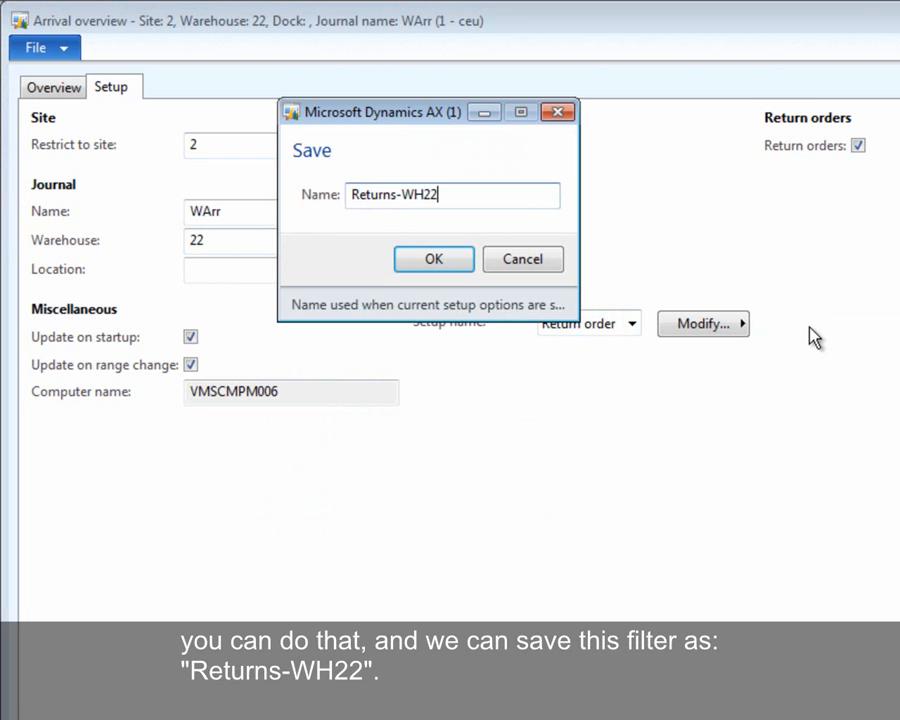
left_click(432, 258)
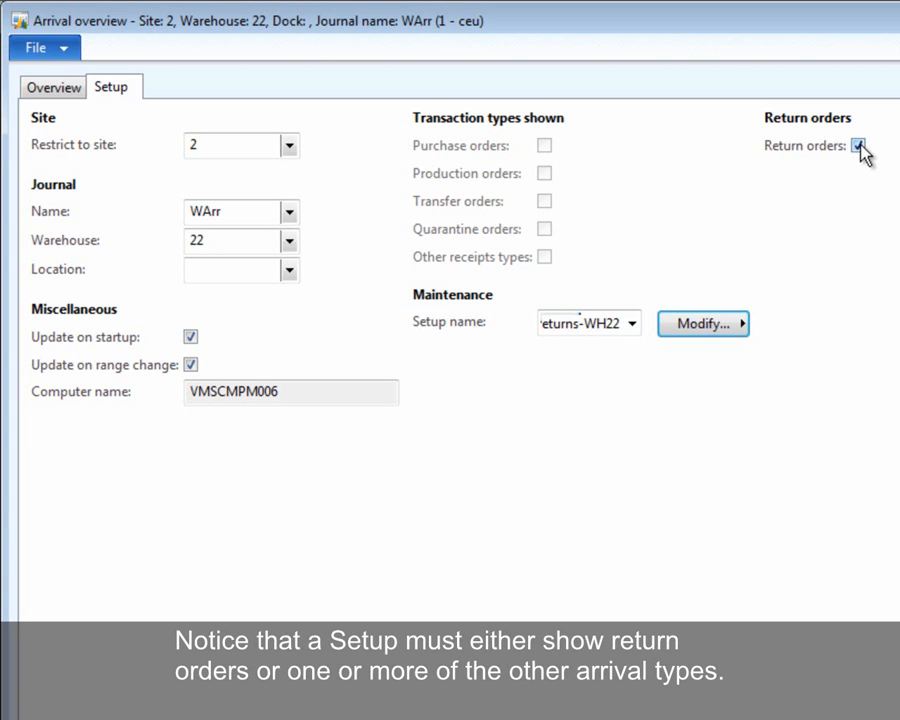
left_click(858, 144)
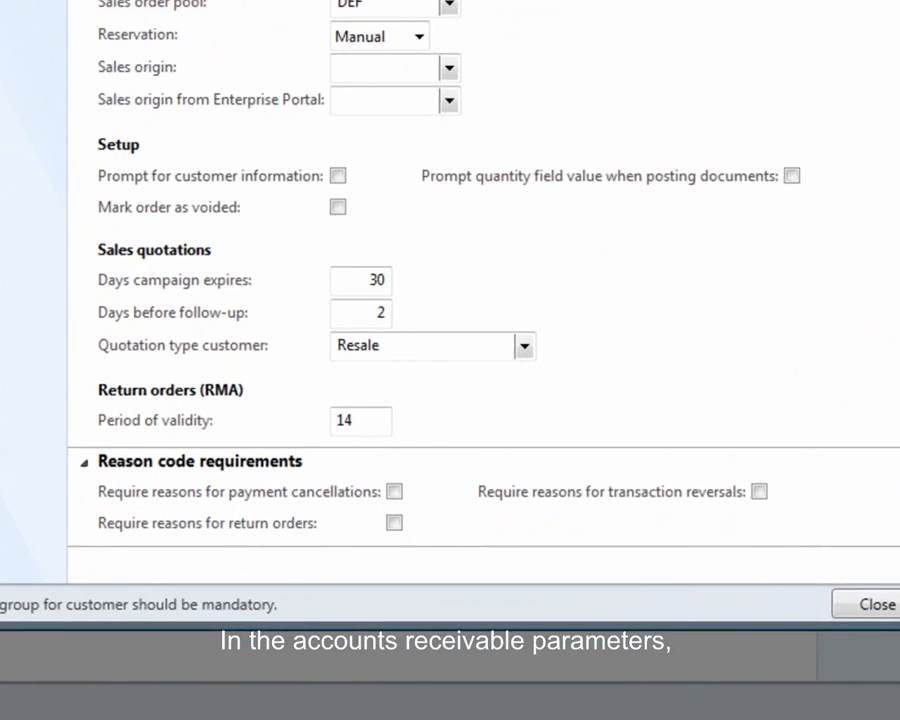
- Scroll the accounts receivable parameters down to the return order reason code requirements
scroll("down", 3)
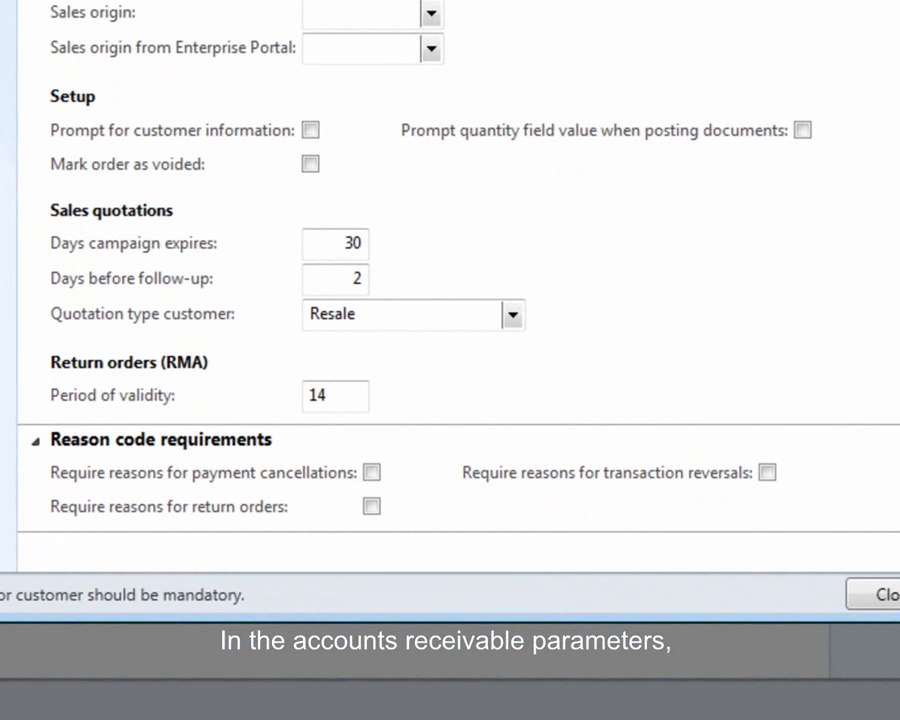